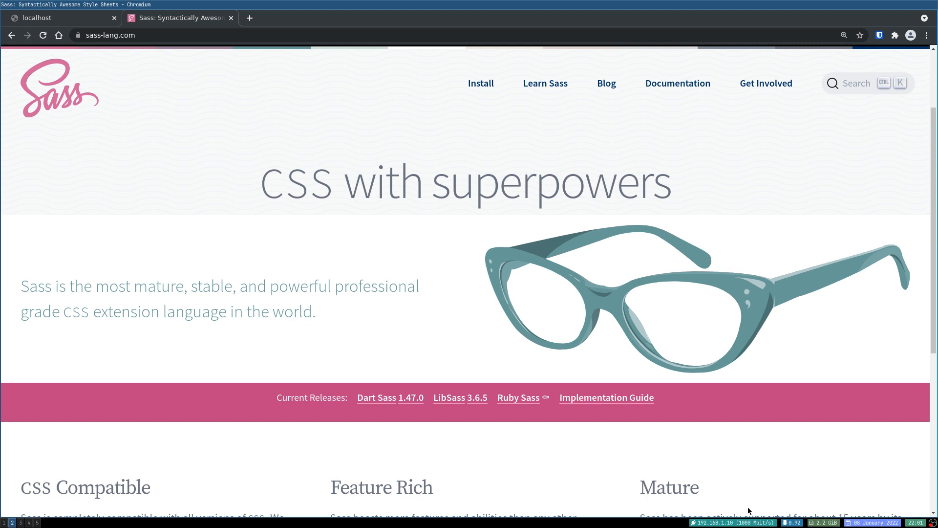
{"action": "mouse_move", "coordinate": [699, 343]}
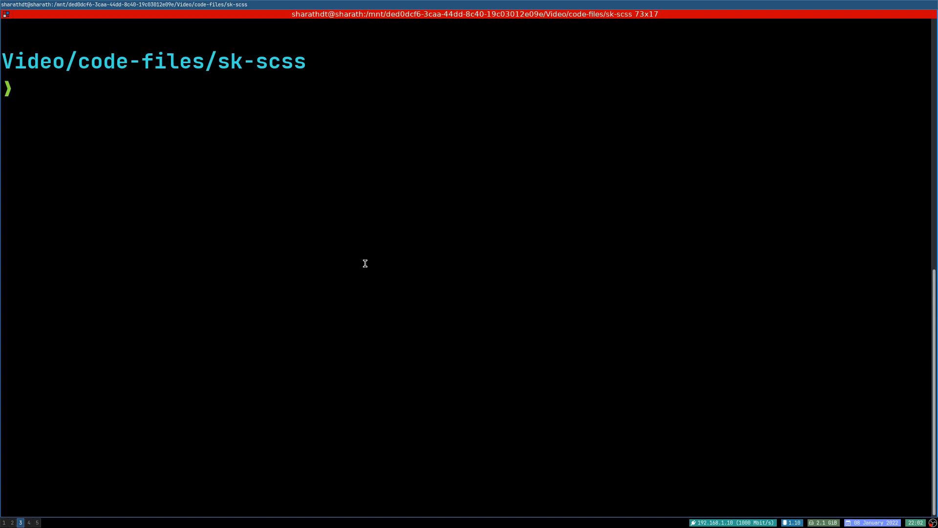
Run npm init svelte@next to scaffold the SvelteKit project in sk-scss.
{"action": "type", "text": "npm in"}
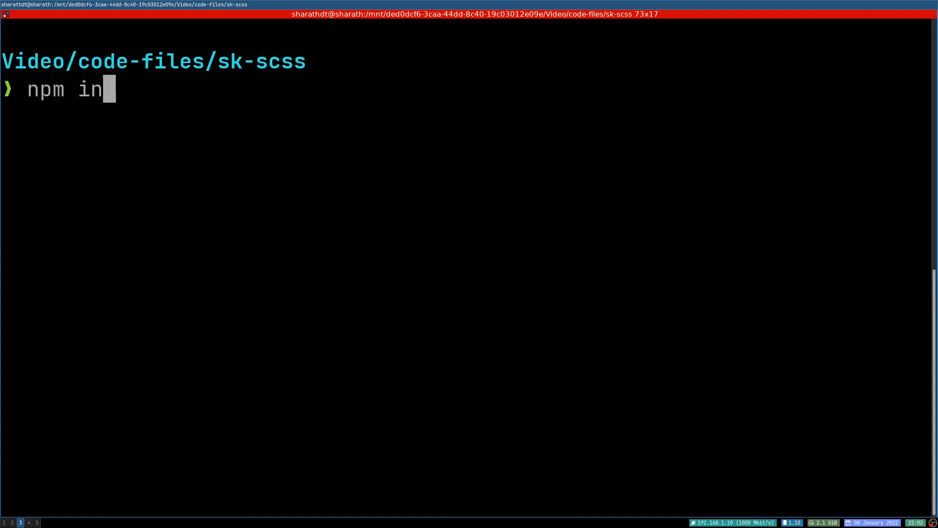
{"action": "type", "text": "it svelte"}
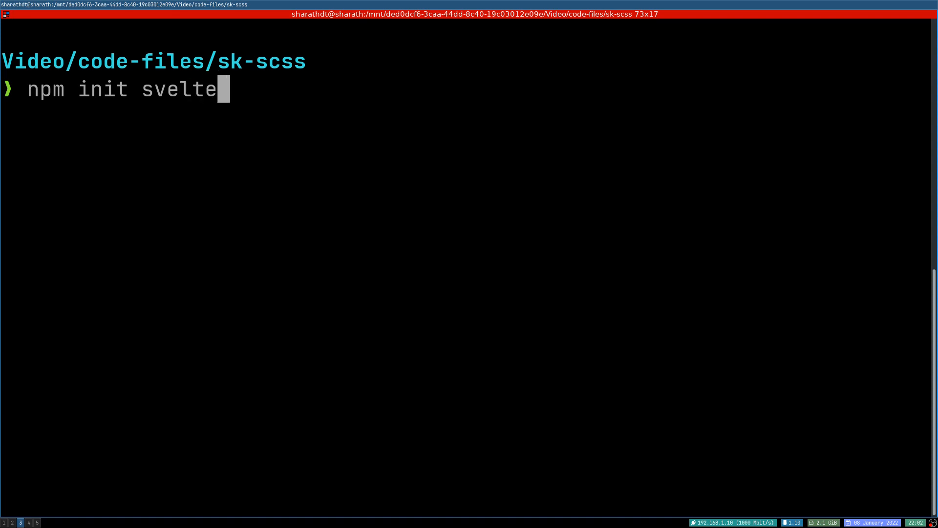
{"action": "type", "text": "@next"}
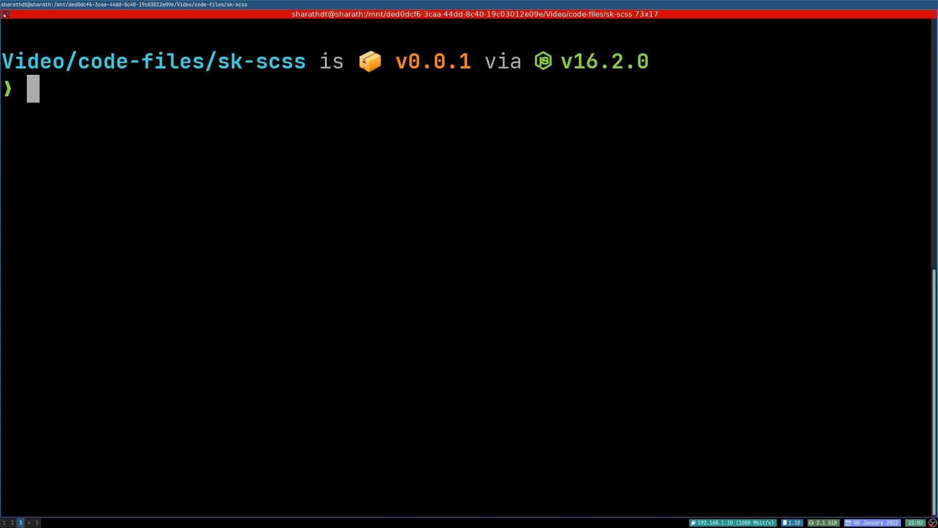
Run npm i -D svelte-preprocess to install it as a dev dependency.
{"action": "type", "text": "n"}
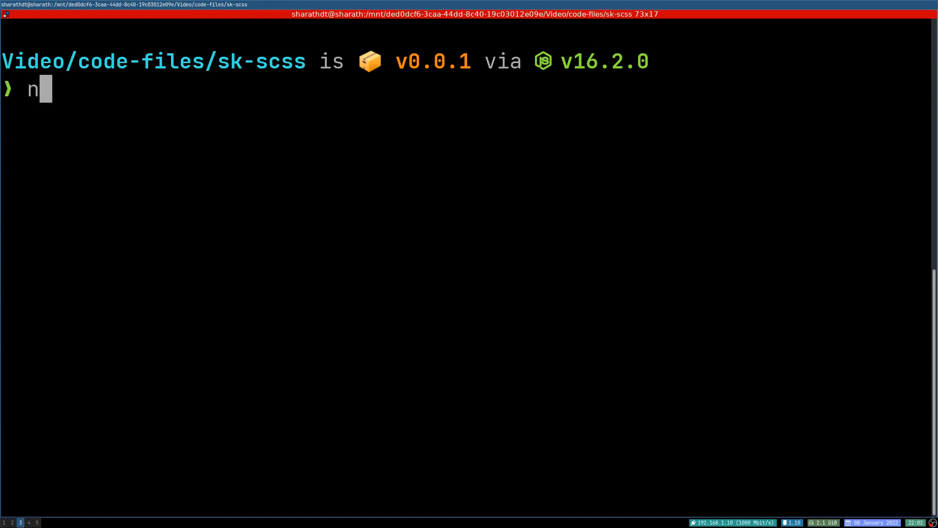
{"action": "type", "text": "pm i"}
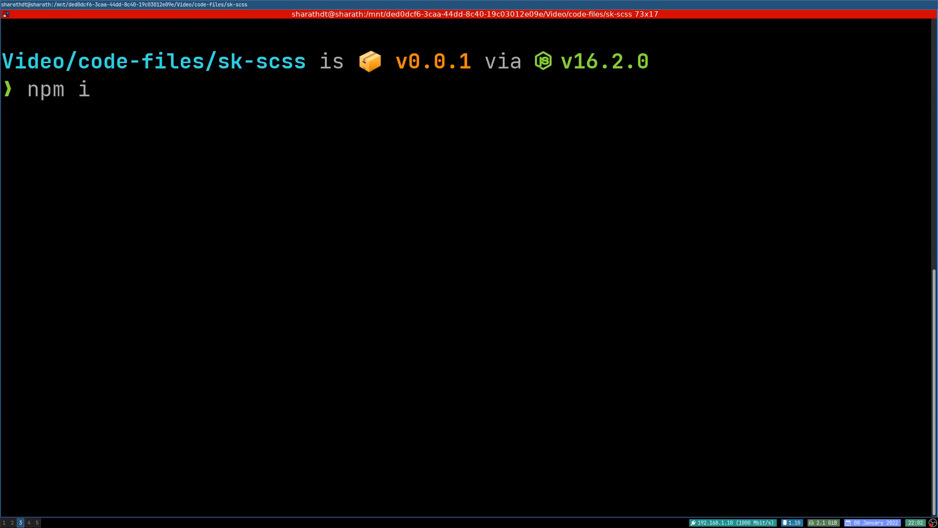
{"action": "type", "text": "-D sv"}
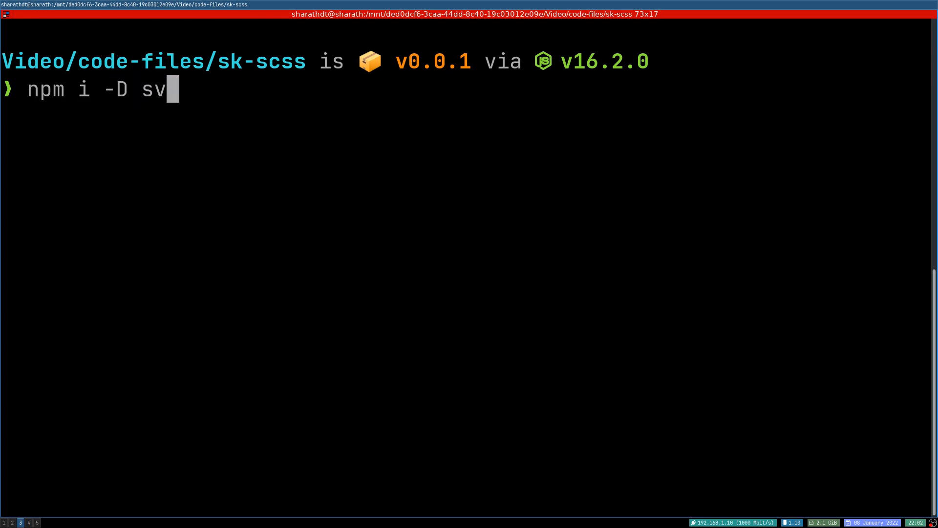
{"action": "type", "text": "elte-p"}
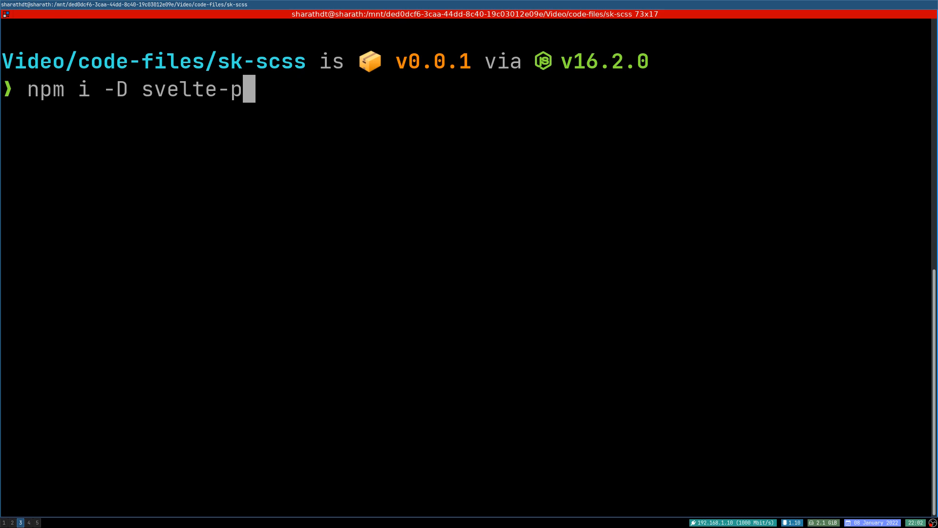
{"action": "type", "text": "reprocess"}
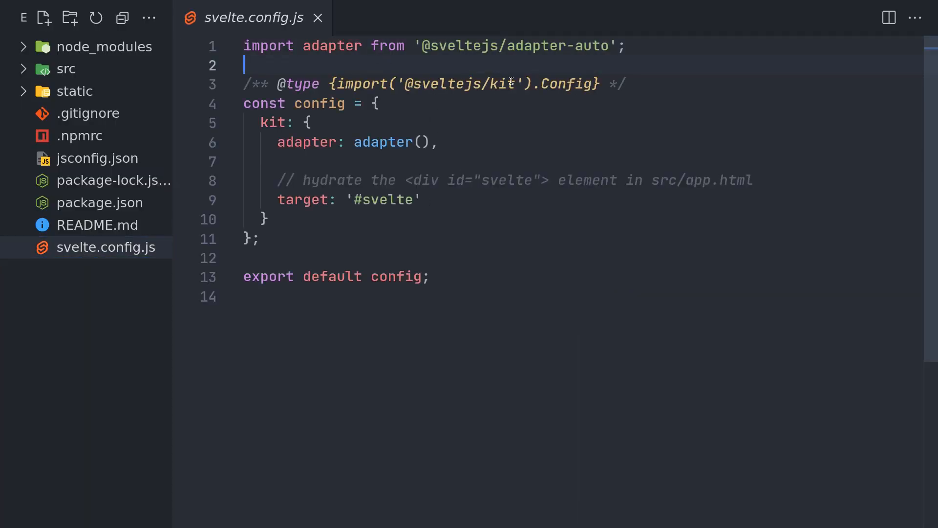
Add import preprocessor from "svelte-preprocess" at the top of svelte.config.js.
{"action": "type", "text": "import p"}
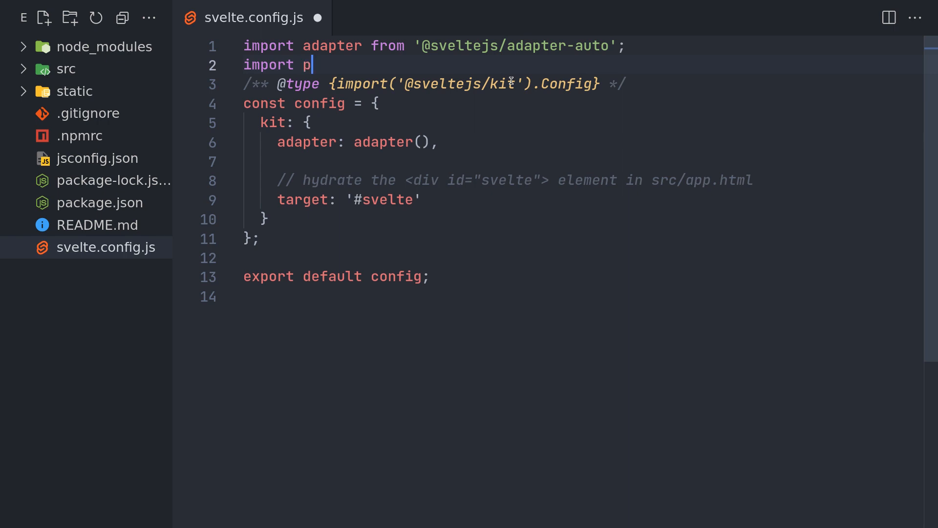
{"action": "type", "text": "reprocessor fr"}
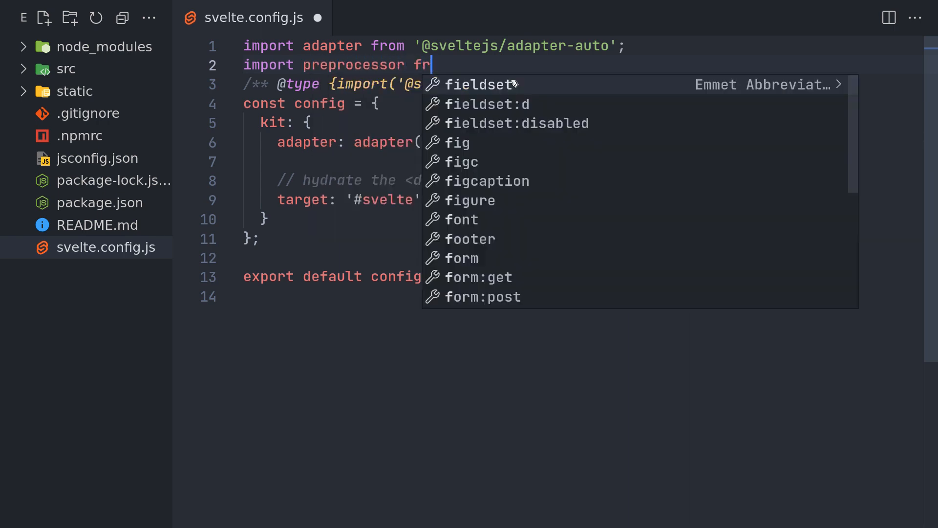
{"action": "type", "text": "om \"svrel"}
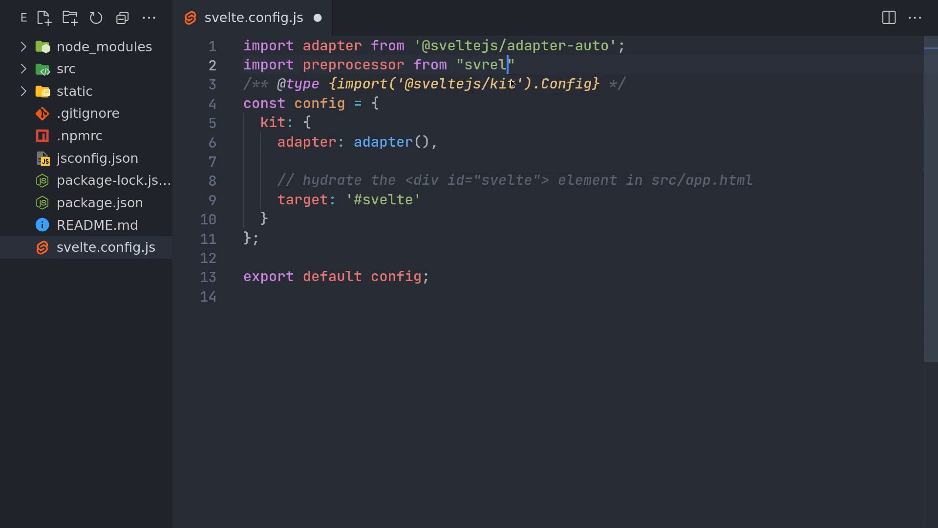
{"action": "type", "text": "svelte"}
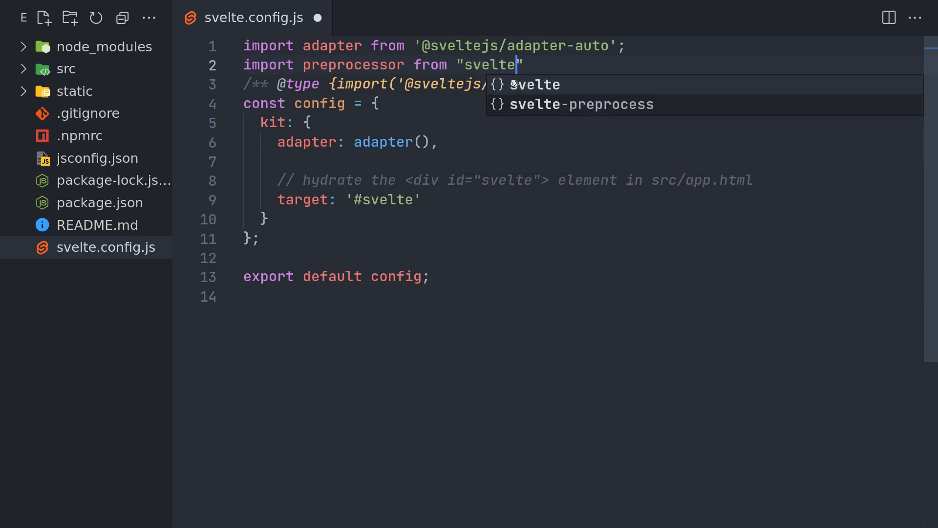
{"action": "left_click", "coordinate": [580, 104]}
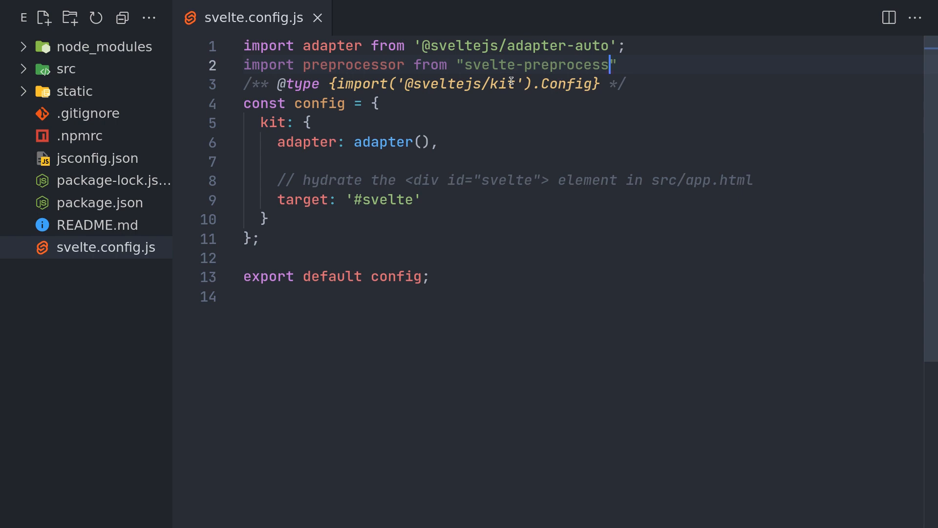
Set preprocess: preprocessor() in the config and save to auto-format it.
{"action": "type", "text": "pre"}
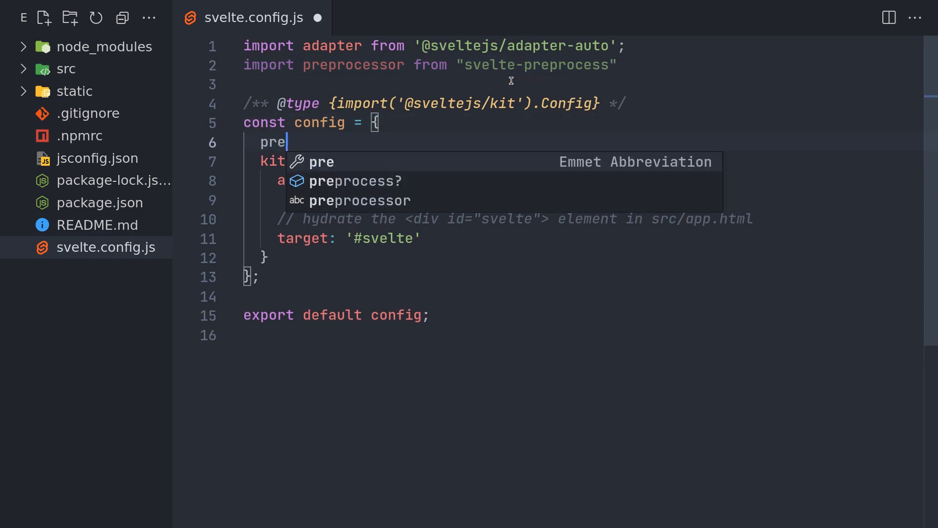
{"action": "type", "text": "process"}
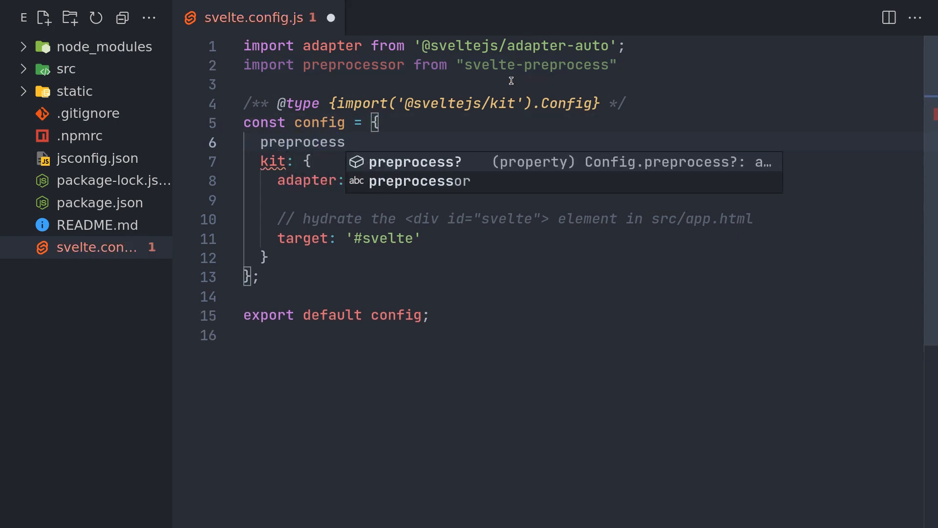
{"action": "type", "text": ": preprocessor"}
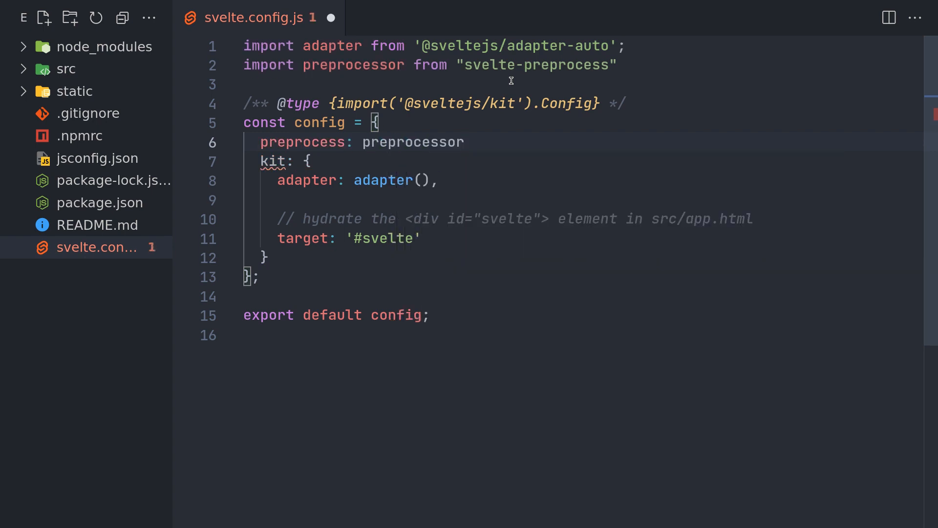
{"action": "type", "text": "()"}
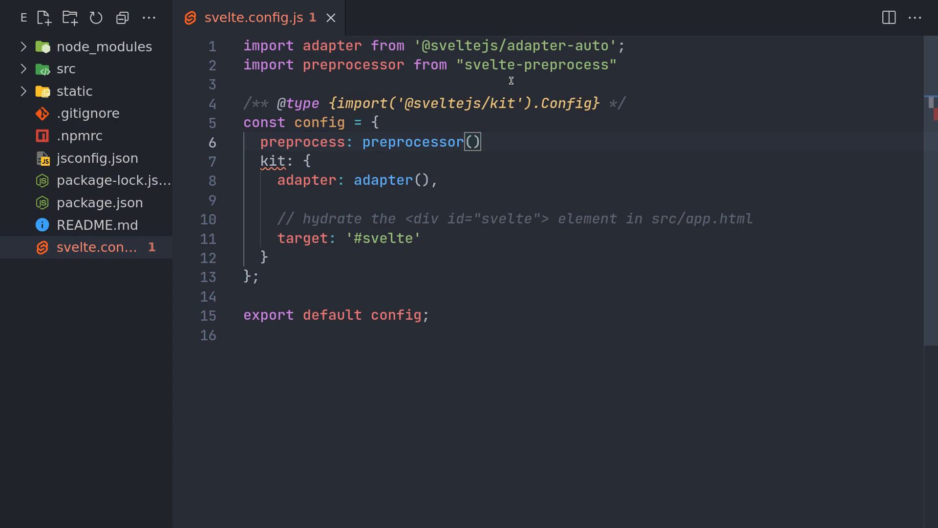
{"action": "key", "text": "ctrl+s"}
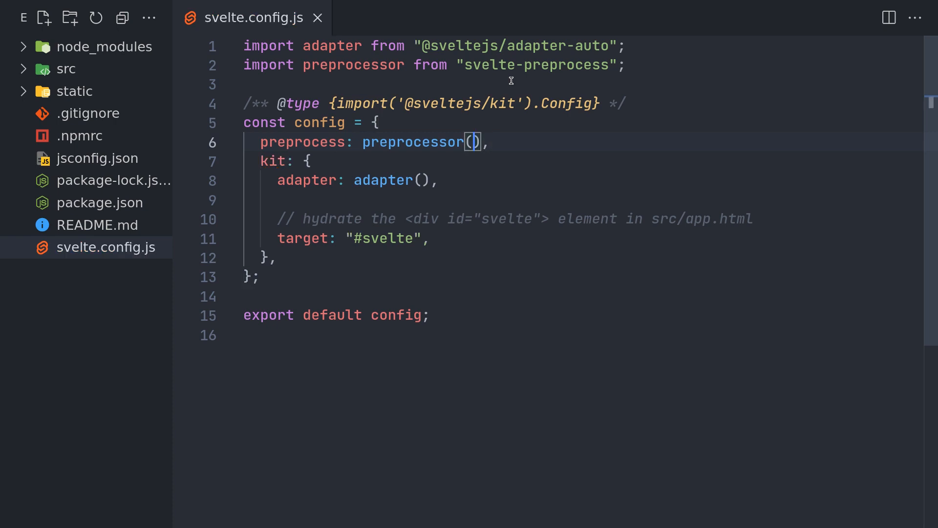
{"action": "mouse_move", "coordinate": [560, 181]}
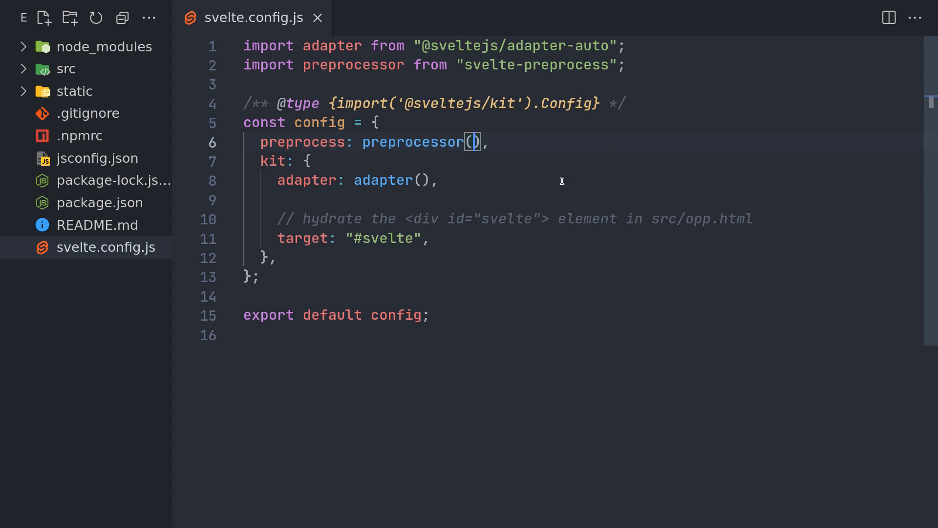
{"action": "mouse_move", "coordinate": [402, 172]}
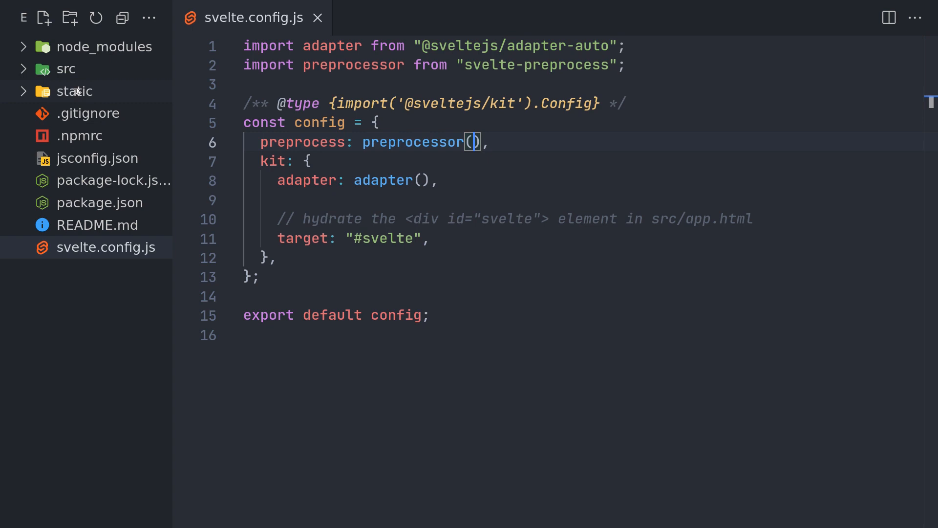
{"action": "left_click", "coordinate": [66, 69]}
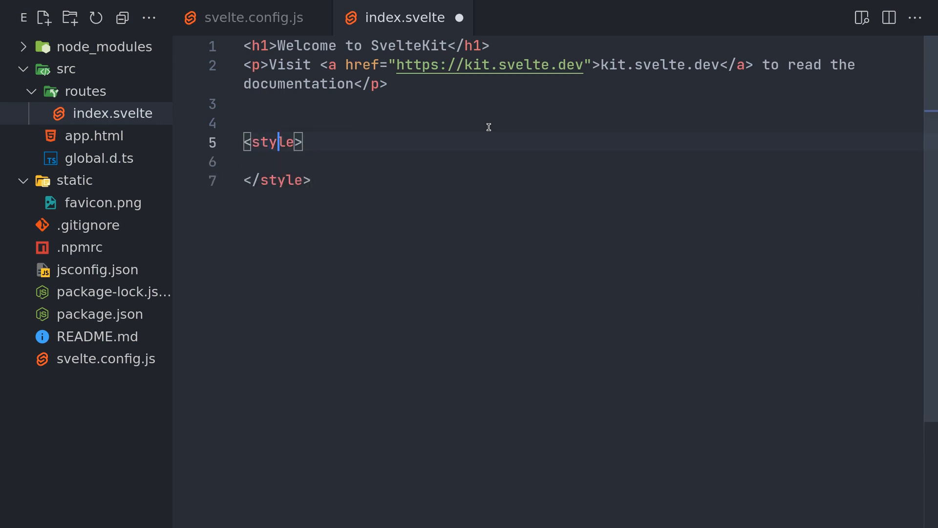
Add lang=scss to the empty style block in index.svelte.
{"action": "type", "text": "lang="}
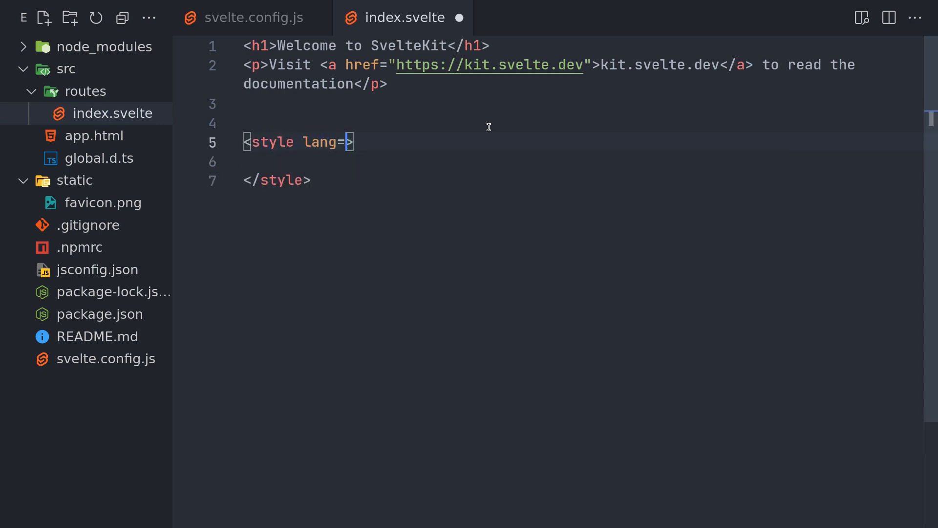
{"action": "type", "text": "scss"}
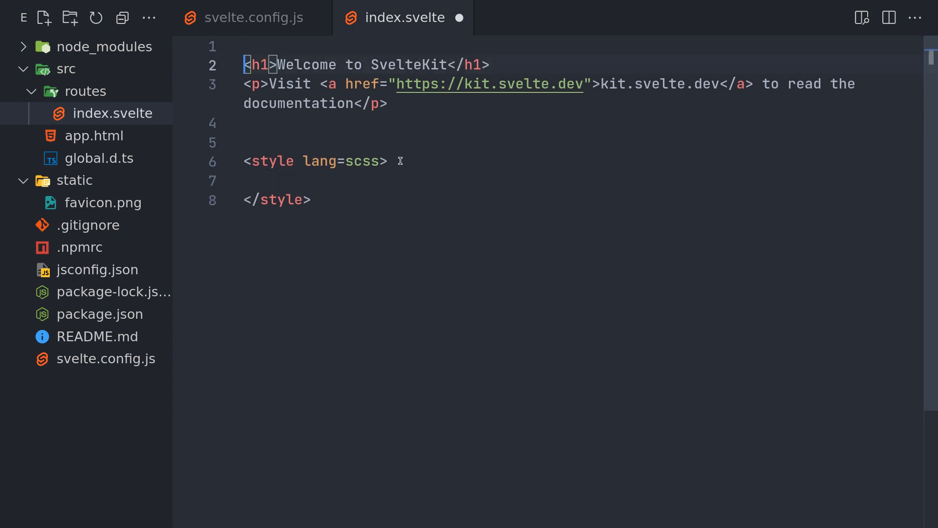
Expand div.wrapper into a wrapper div around the markup and begin a .wrapper selector.
{"action": "type", "text": "div"}
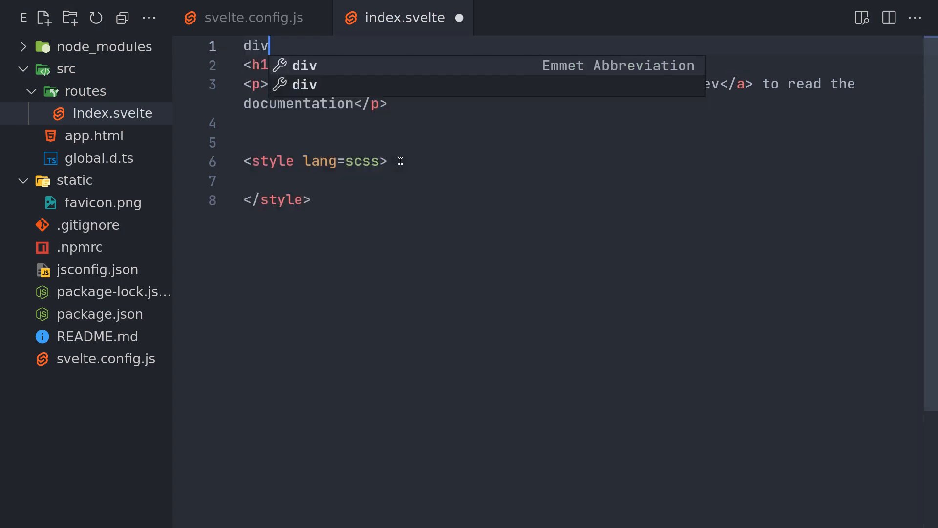
{"action": "type", "text": ".wrapper"}
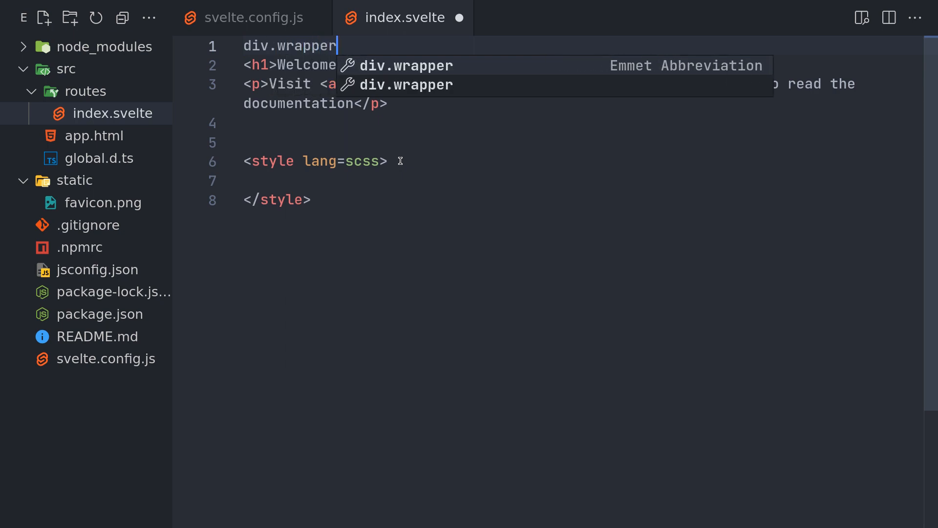
{"action": "key", "text": "Tab"}
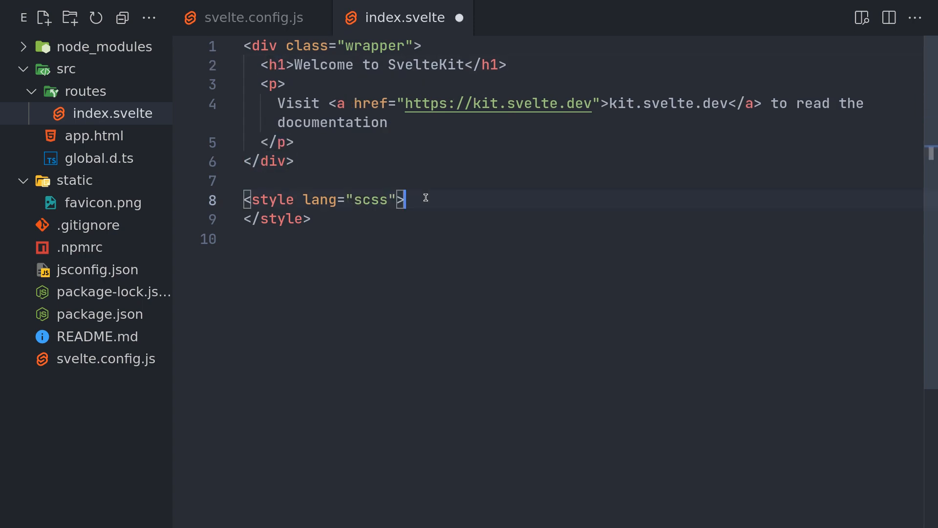
{"action": "type", "text": ".wra"}
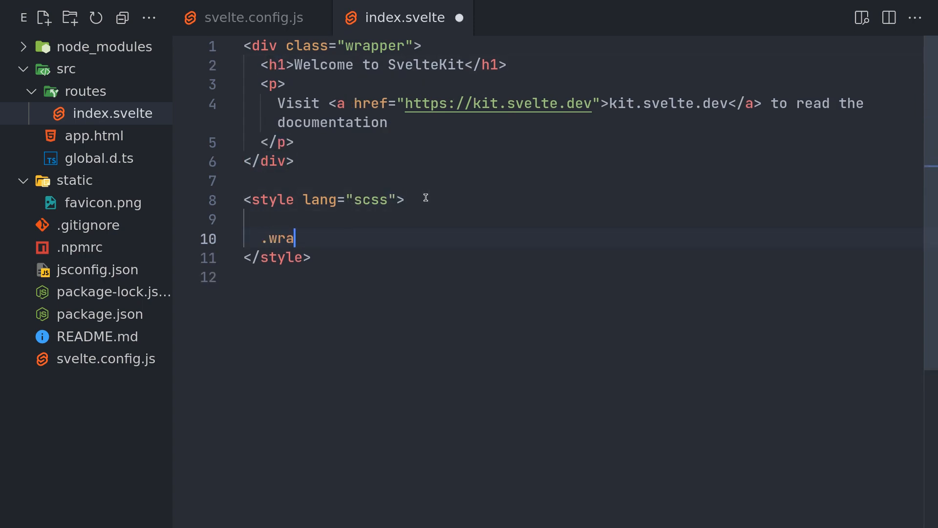
Write .wrapper { h1 { color: cornflowerblue } } in the scss style block.
{"action": "type", "text": "pper {"}
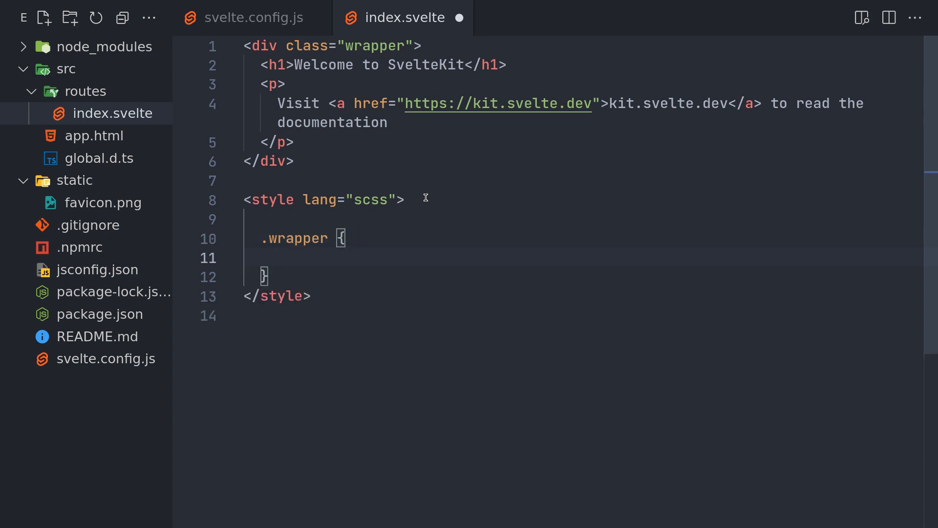
{"action": "type", "text": "h1 {"}
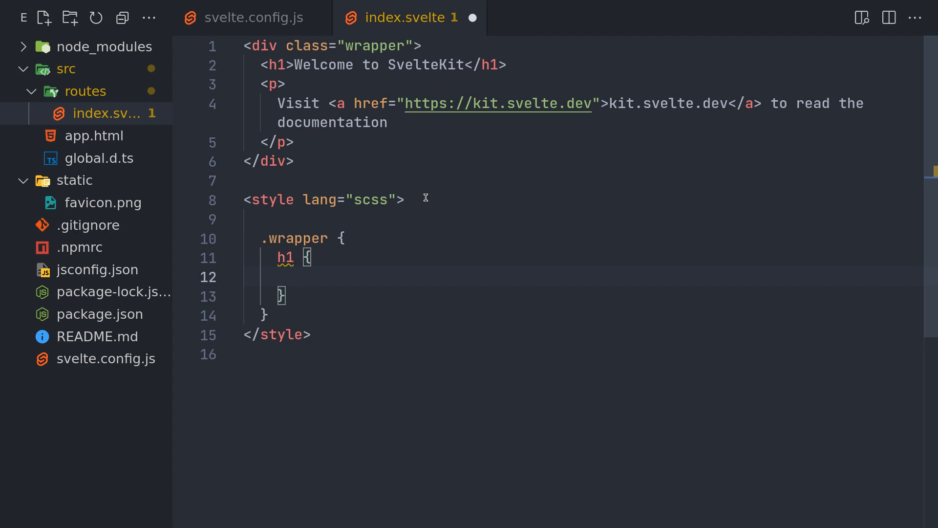
{"action": "type", "text": "color"}
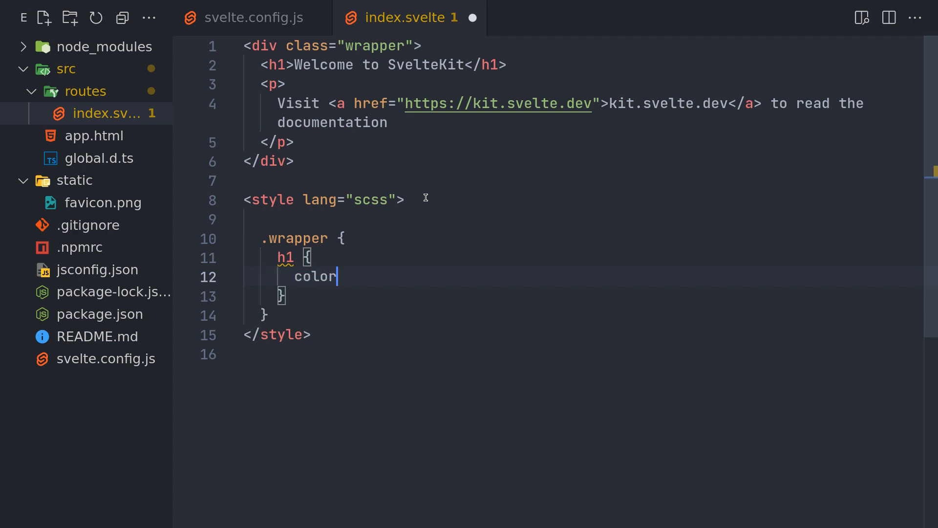
{"action": "type", "text": ": corn"}
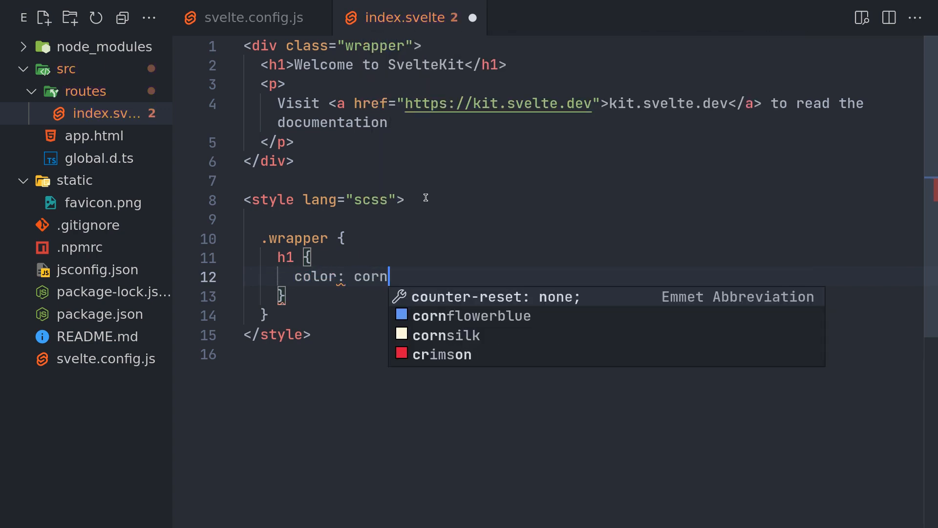
{"action": "left_click", "coordinate": [472, 315]}
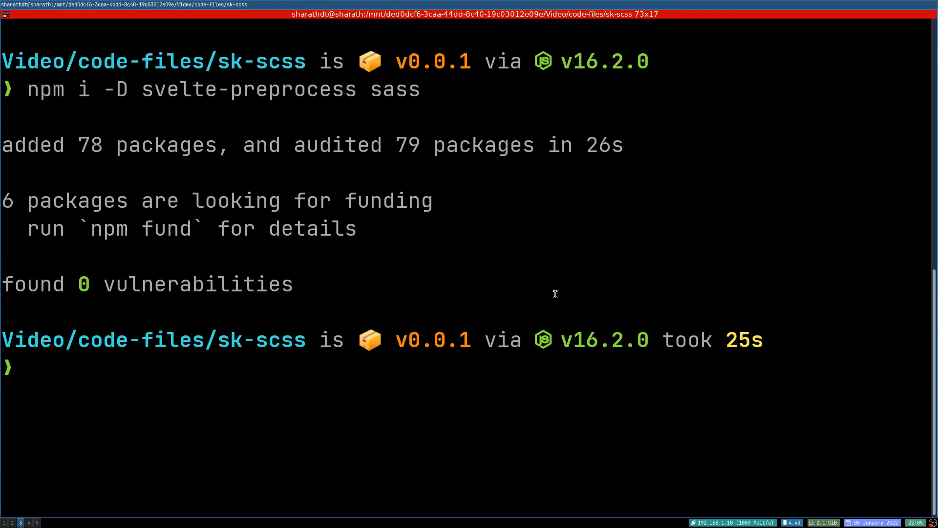
Run npm run dev and reload the localhost:3000 tab in Chromium.
{"action": "type", "text": "npm run devb"}
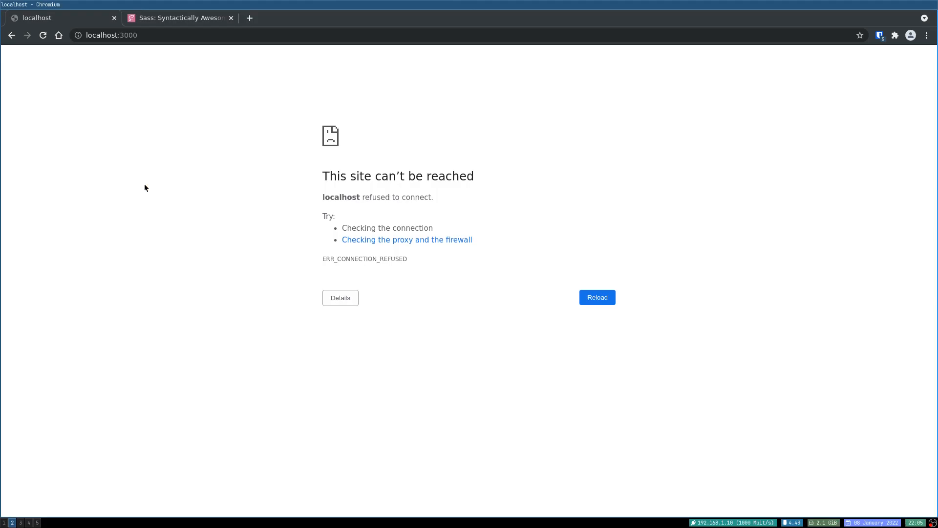
{"action": "left_click", "coordinate": [42, 35]}
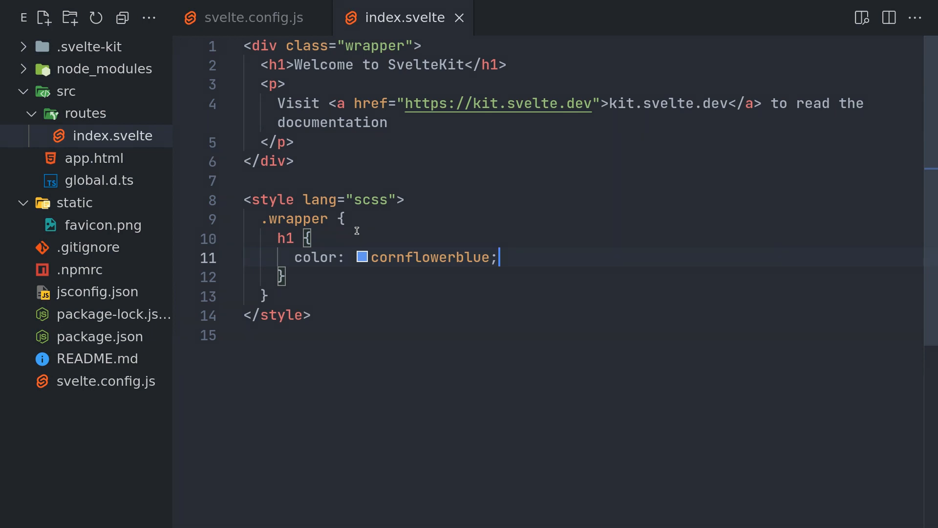
{"action": "mouse_move", "coordinate": [291, 293]}
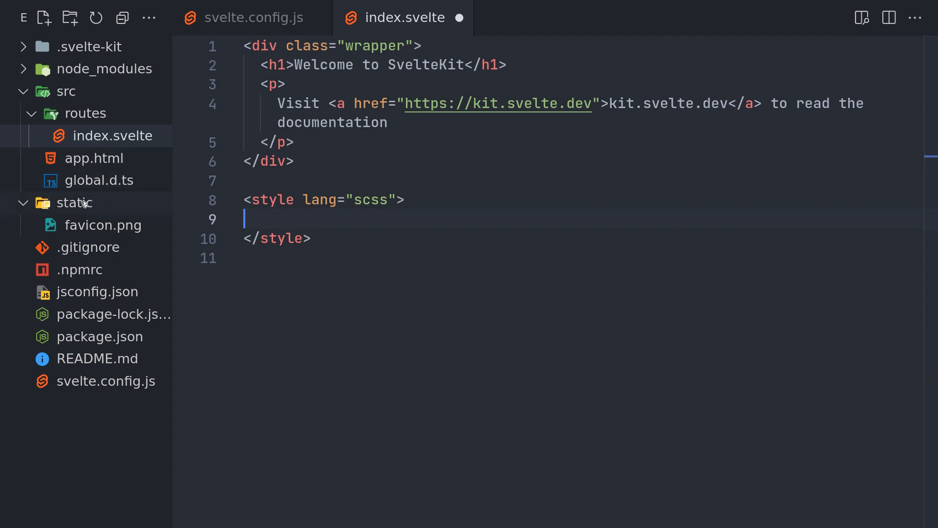
Create static/style.scss for the .wrapper h1 rule and return to index.svelte.
{"action": "type", "text": "sty"}
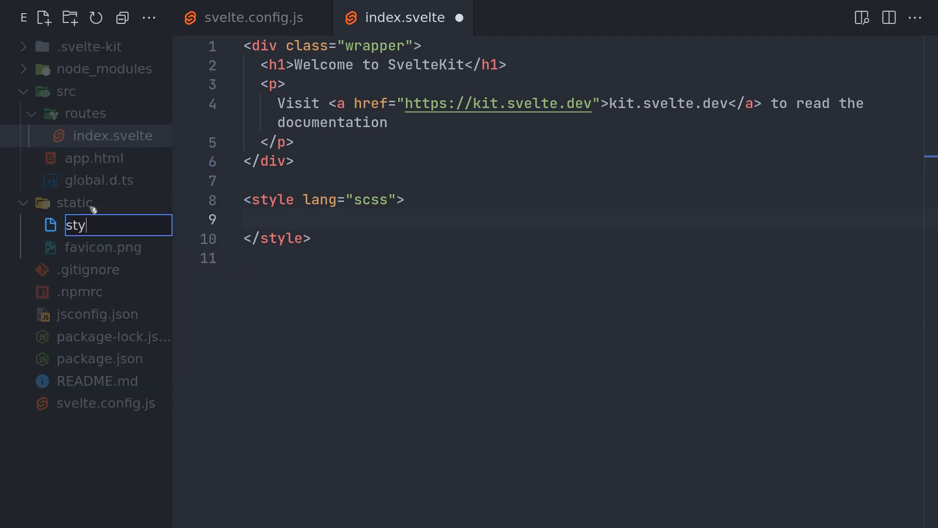
{"action": "key", "text": "Enter"}
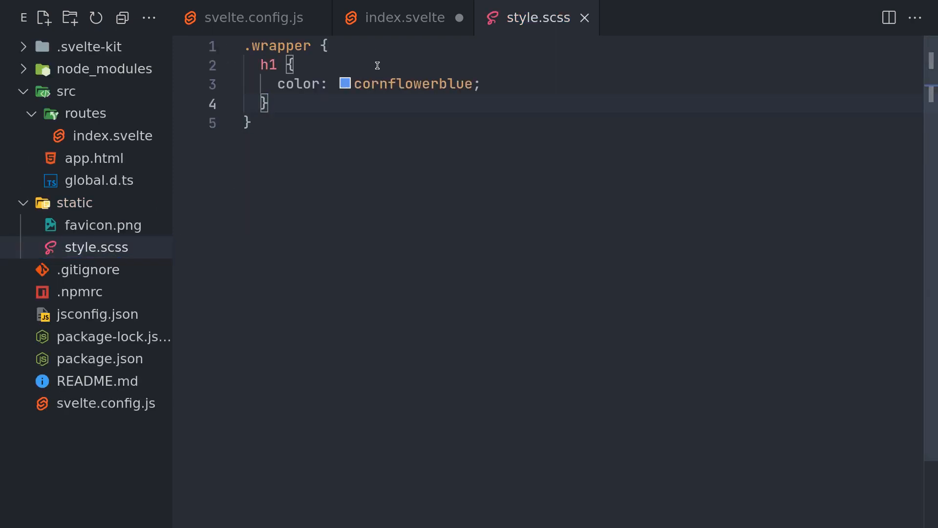
{"action": "left_click", "coordinate": [404, 18]}
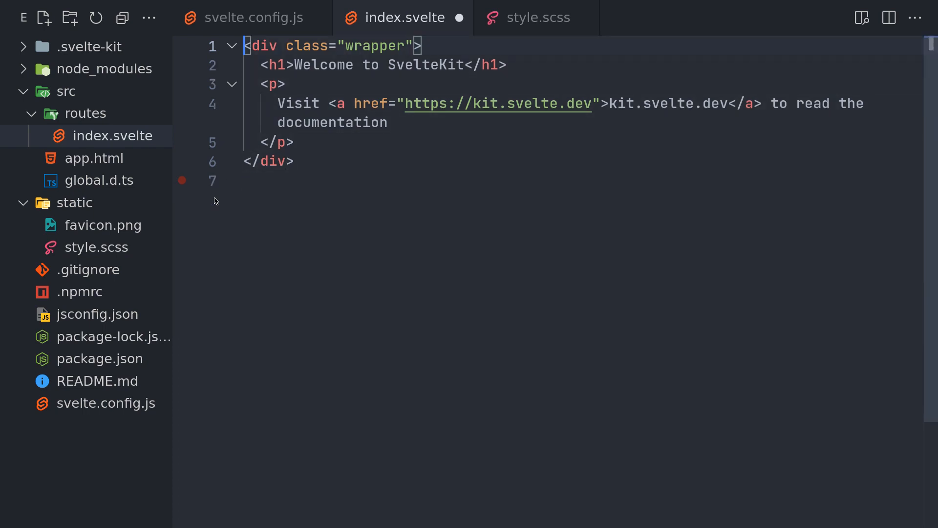
Add a script block at the top of index.svelte and begin an import statement.
{"action": "type", "text": "scrip"}
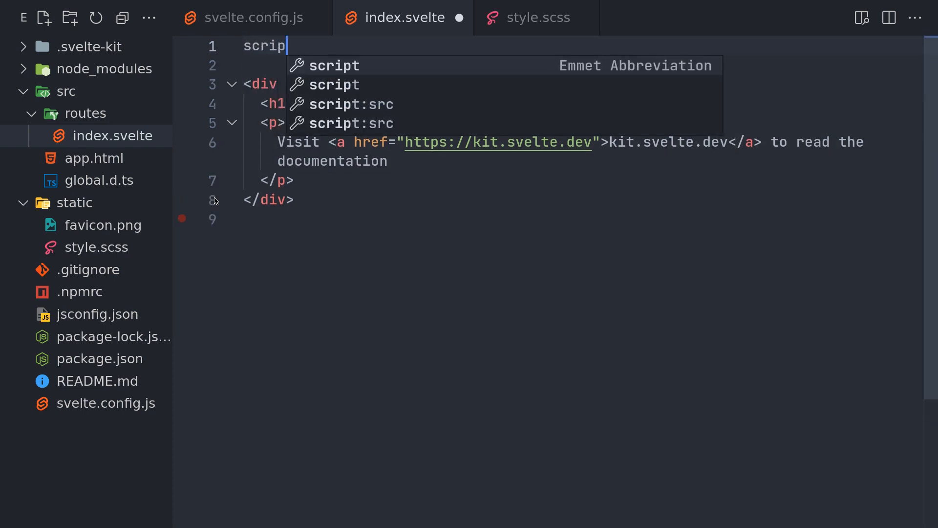
{"action": "key", "text": "Tab"}
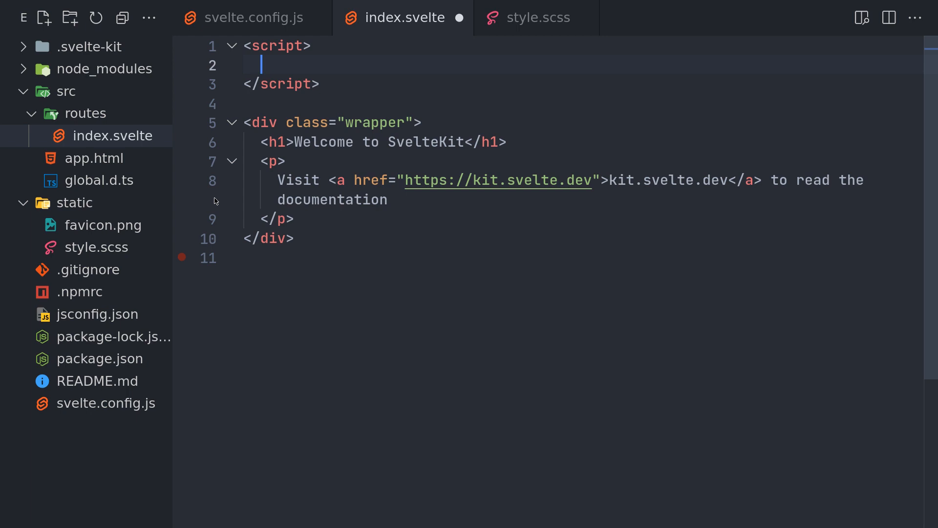
{"action": "type", "text": "import"}
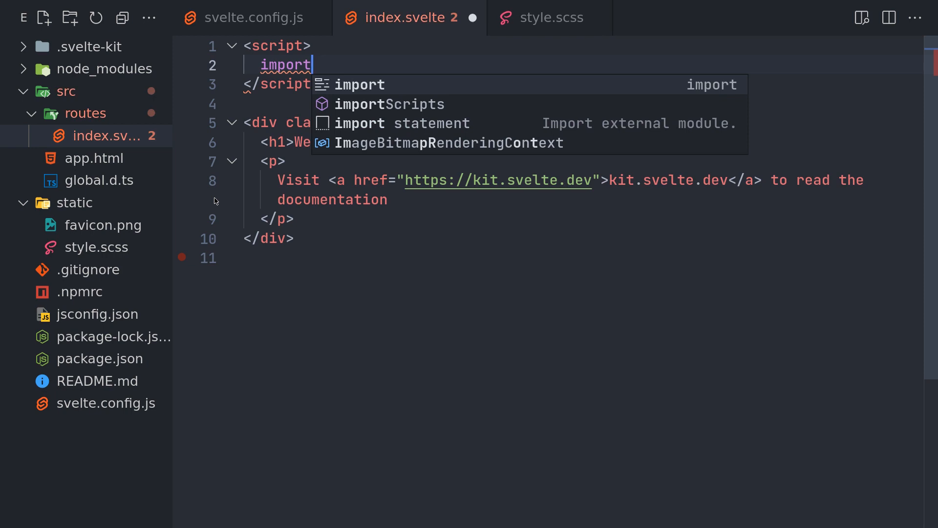
{"action": "type", "text": "\"../../\""}
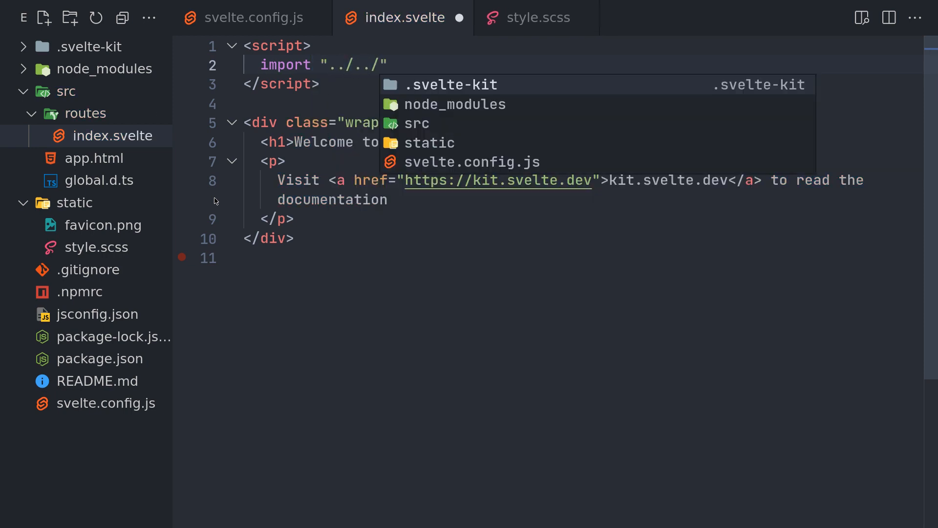
Complete import "../../static/style.scss"; in the script block.
{"action": "type", "text": "static"}
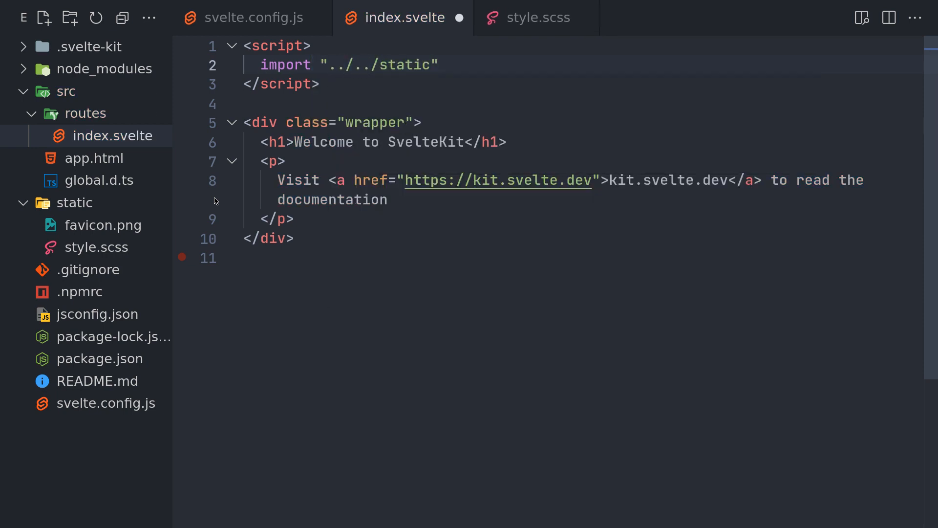
{"action": "type", "text": "/style"}
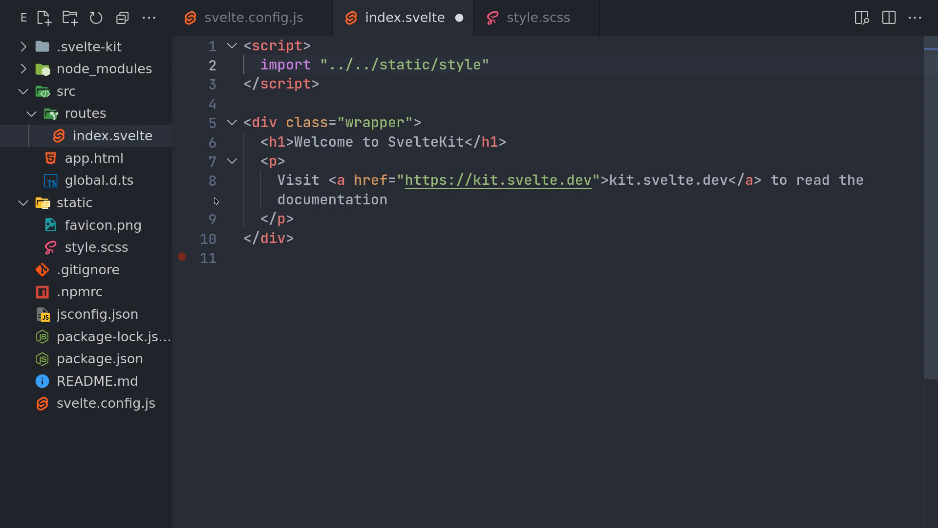
{"action": "type", "text": ".scss"}
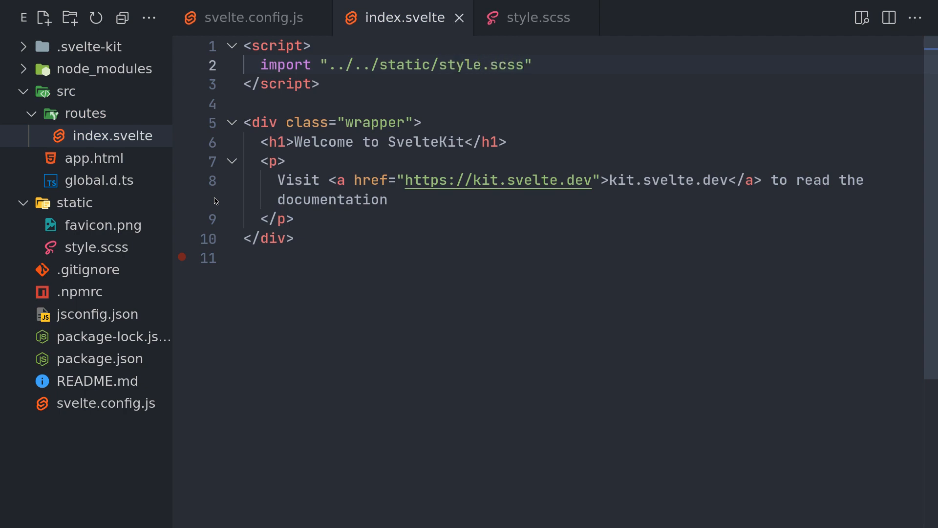
{"action": "type", "text": ";"}
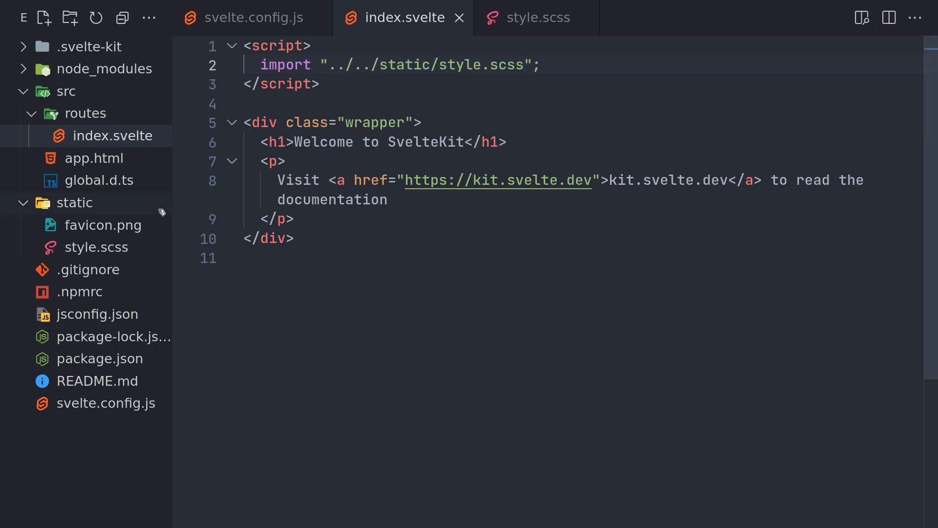
{"action": "left_click", "coordinate": [536, 18]}
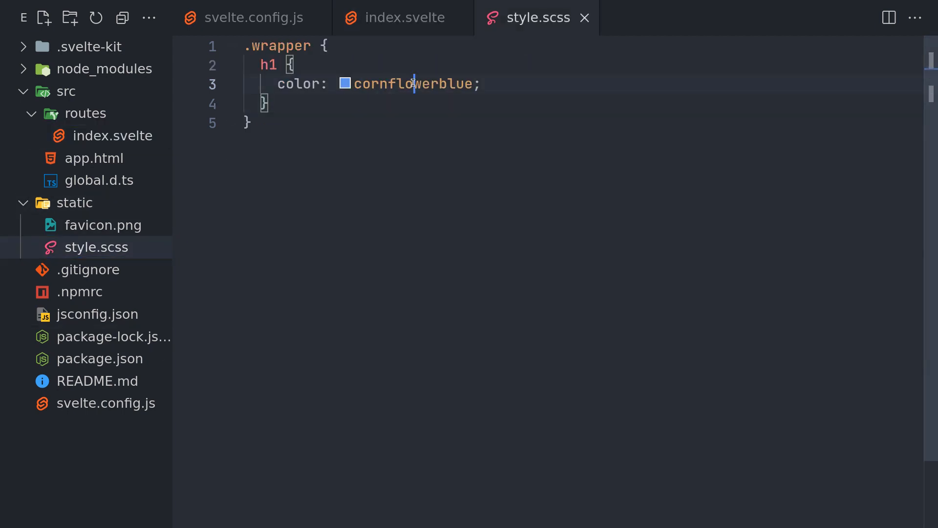
Change the nested h1 colour in style.scss from cornflowerblue to lightgreen.
{"action": "type", "text": "light;"}
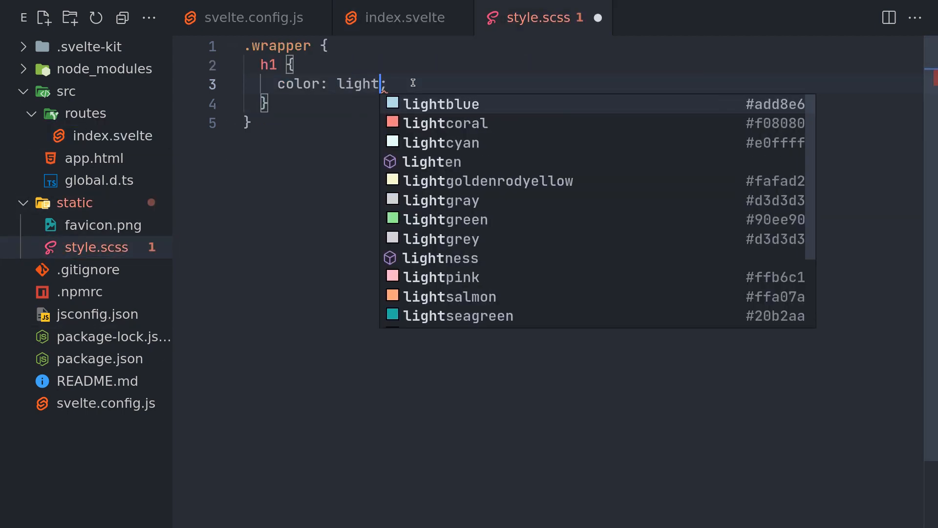
{"action": "left_click", "coordinate": [444, 219]}
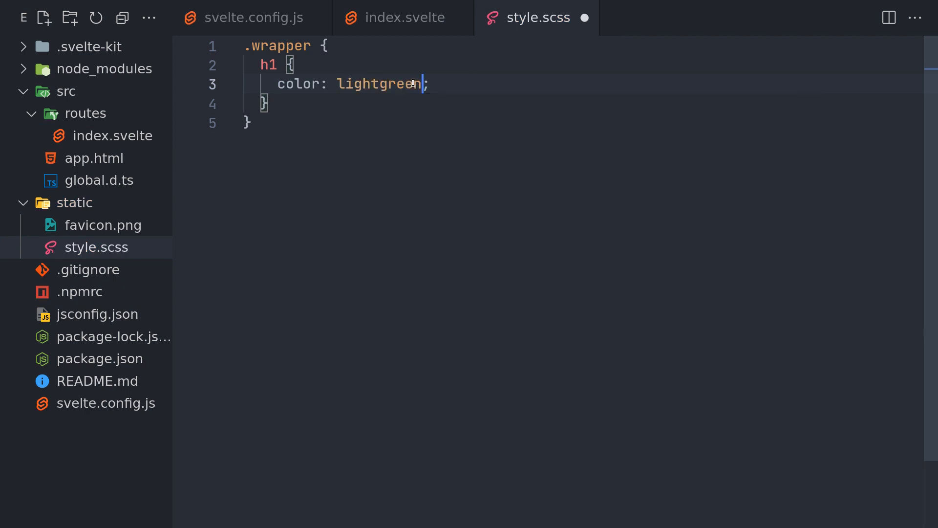